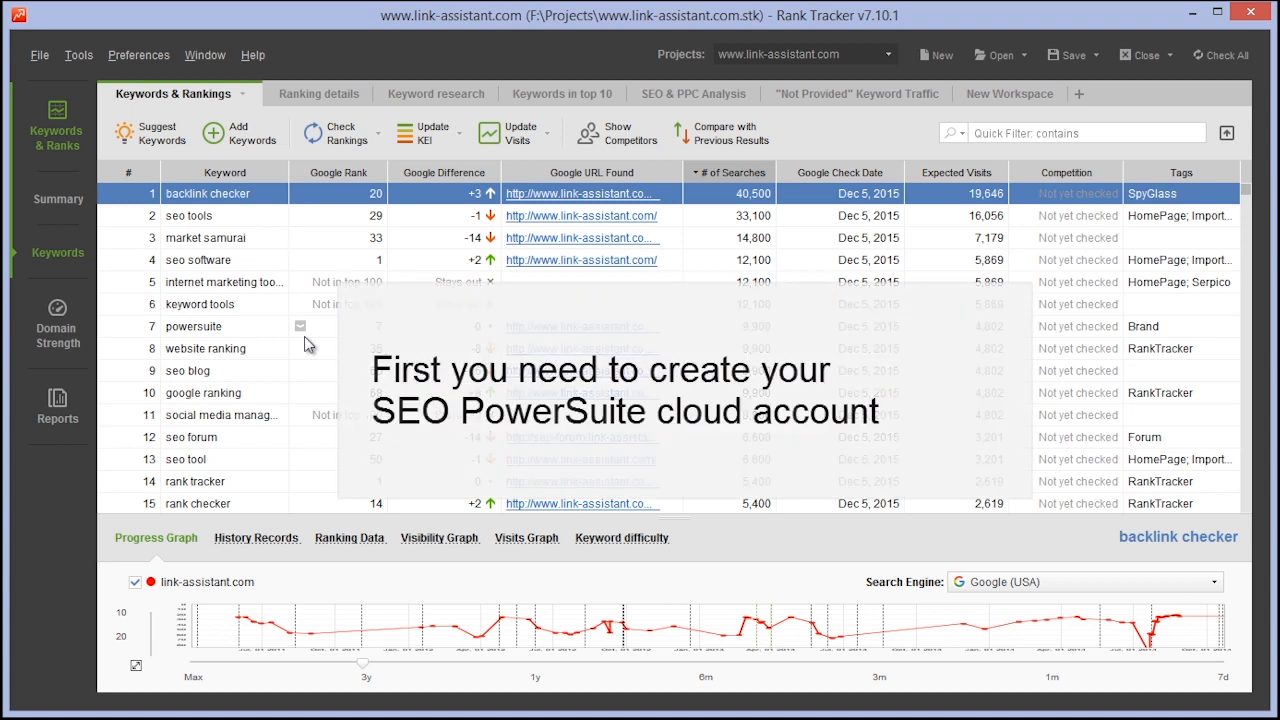
Reveal the Preferences menu to reach the SEO PowerSuite Cloud options
left_click(138, 56)
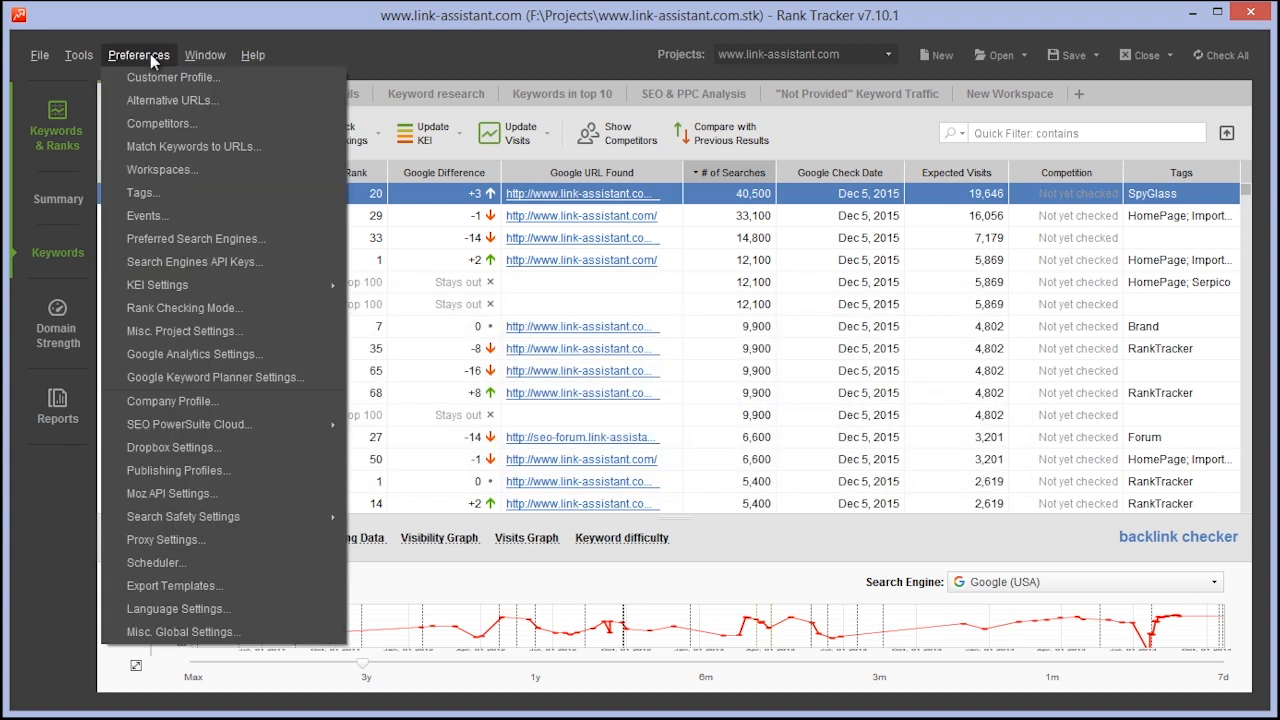
mouse_move(188, 424)
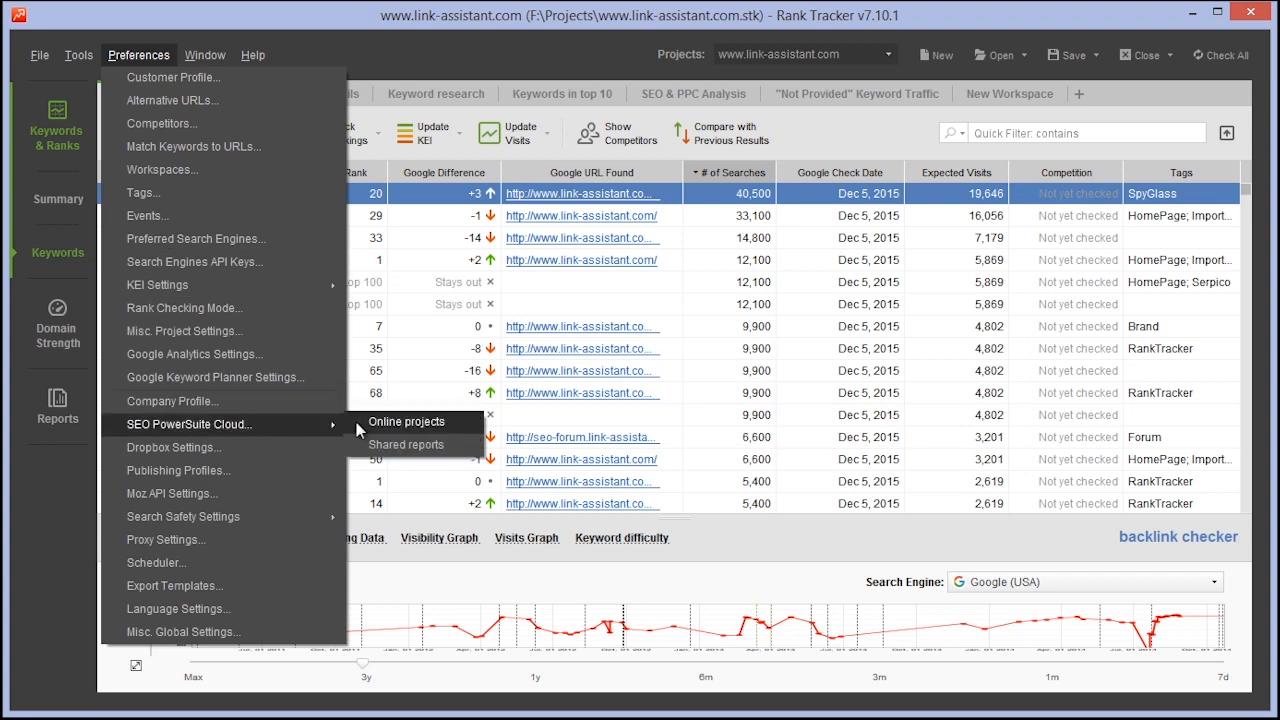
Enter the new cloud account name 'mbee', email and password in Shared reports and continue
left_click(406, 420)
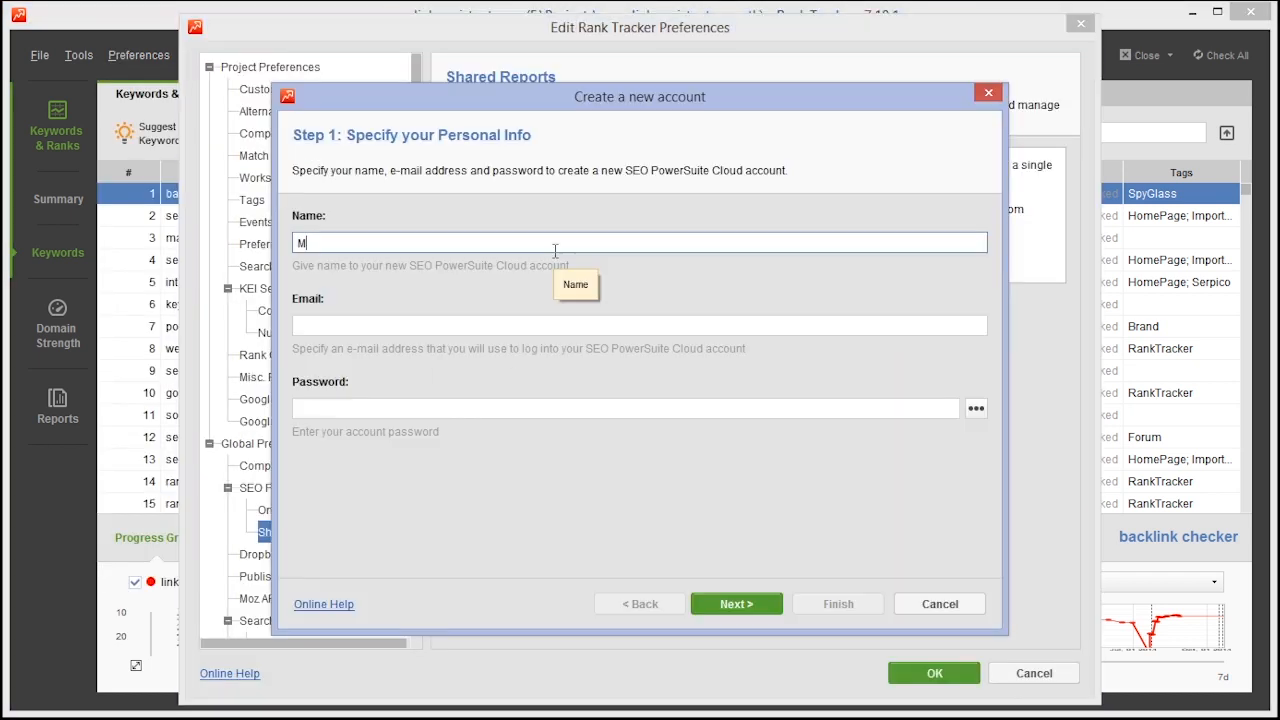
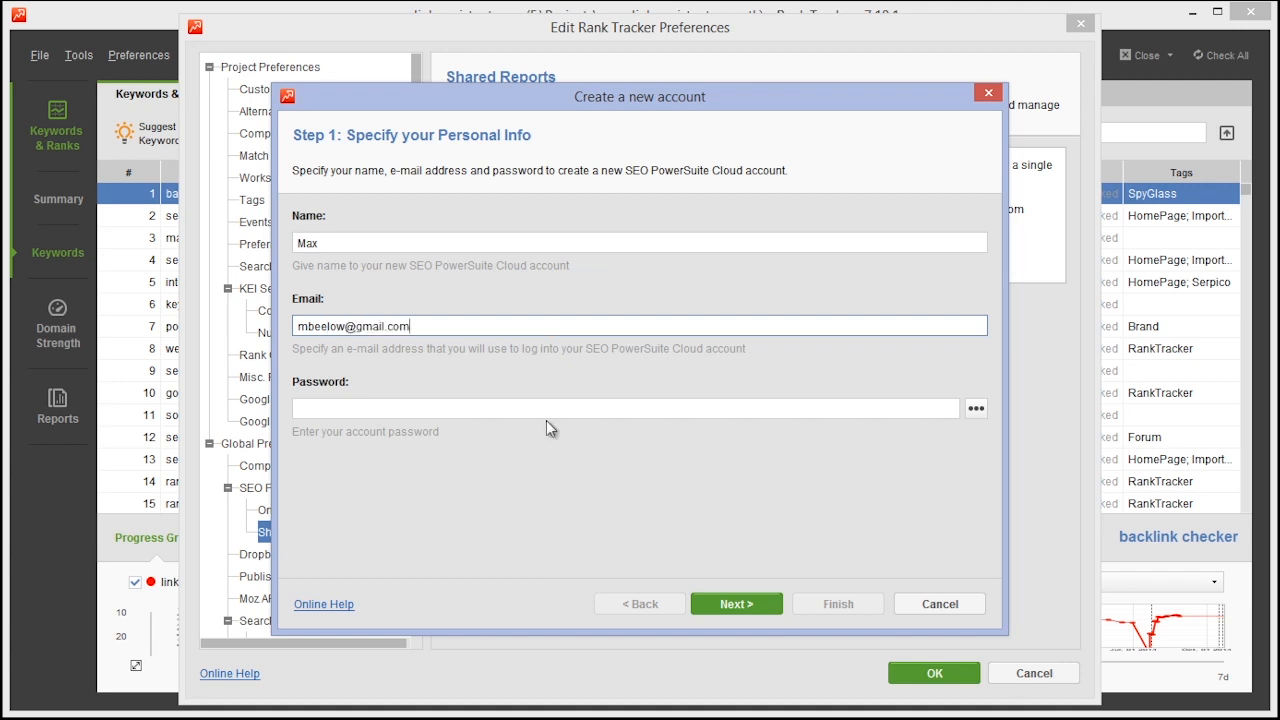
type("••••••")
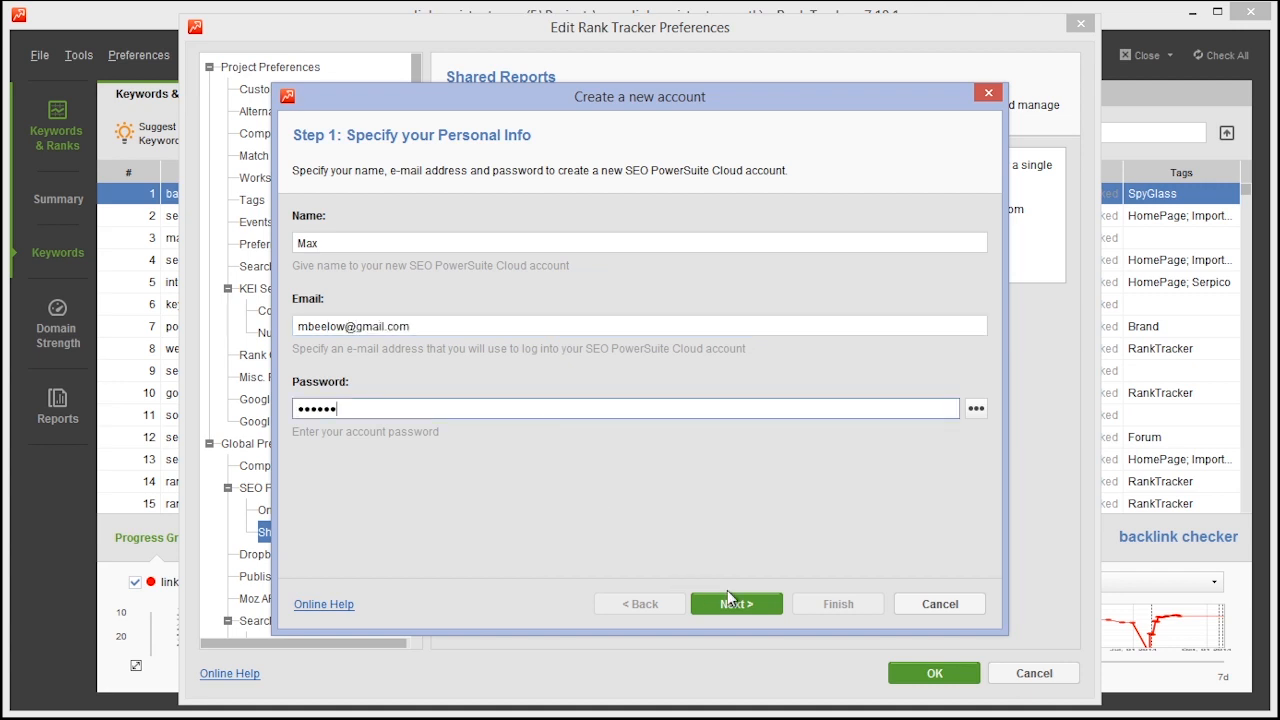
left_click(736, 604)
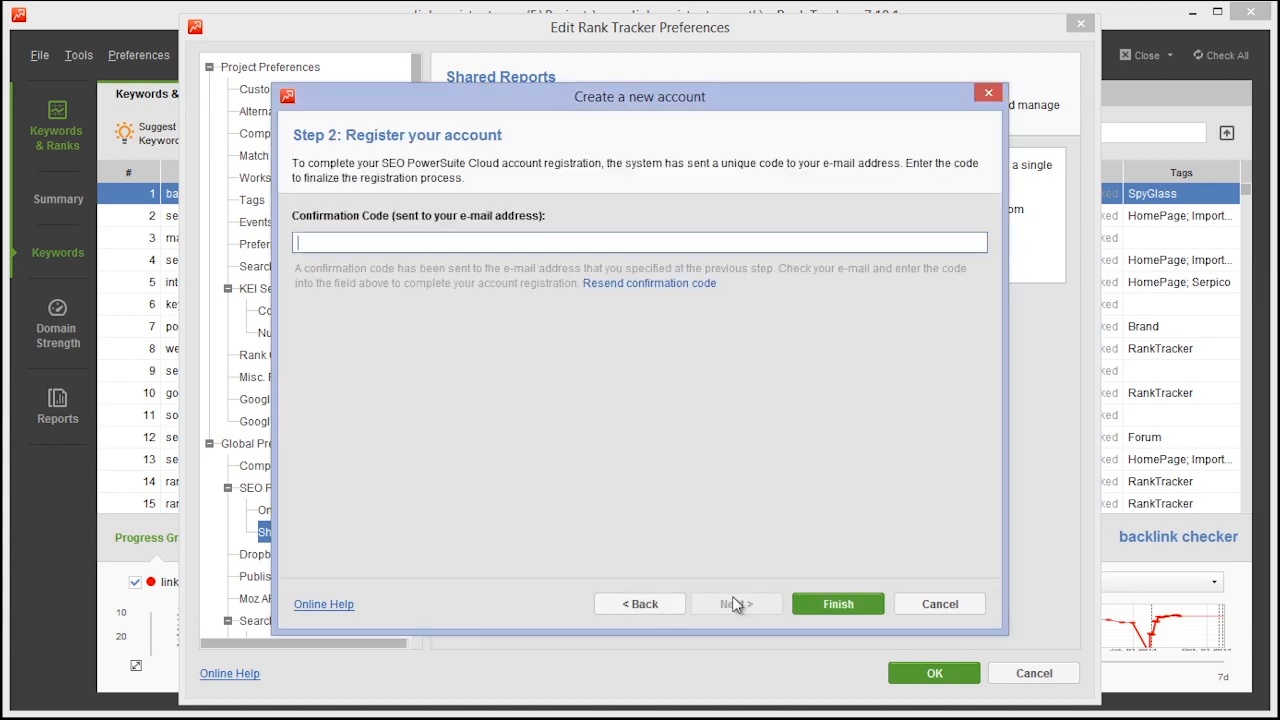
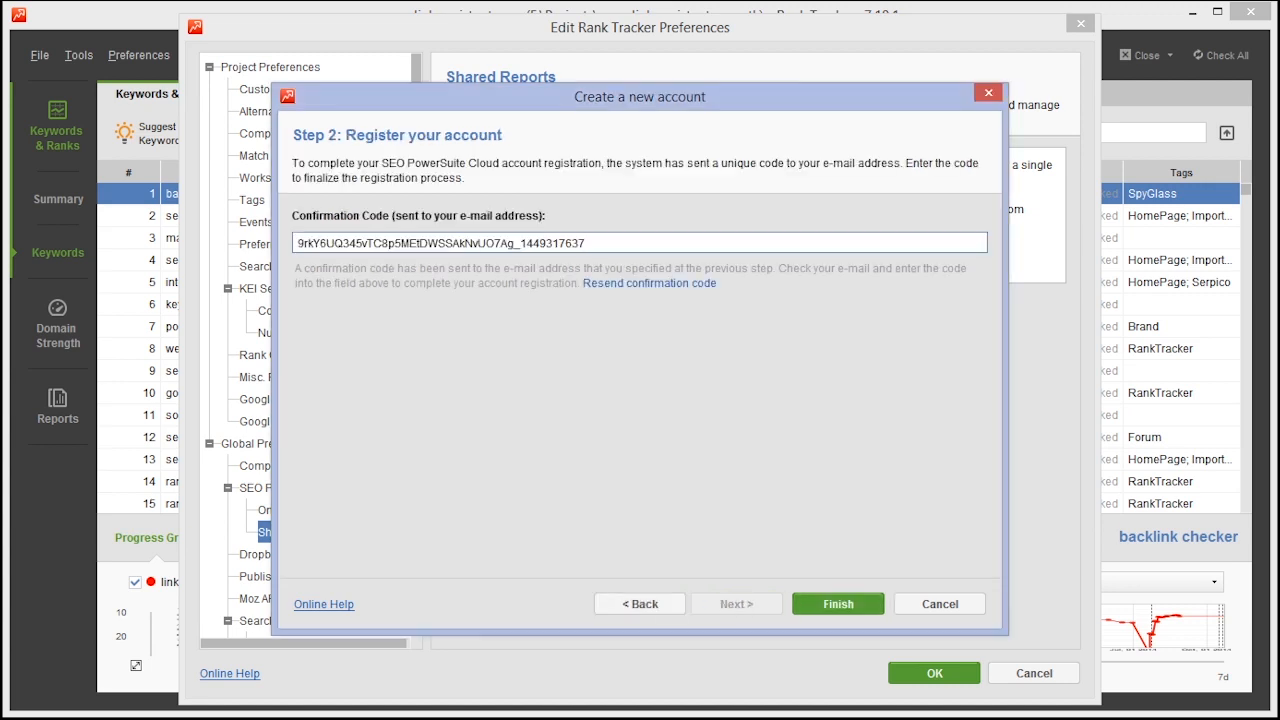
left_click(838, 604)
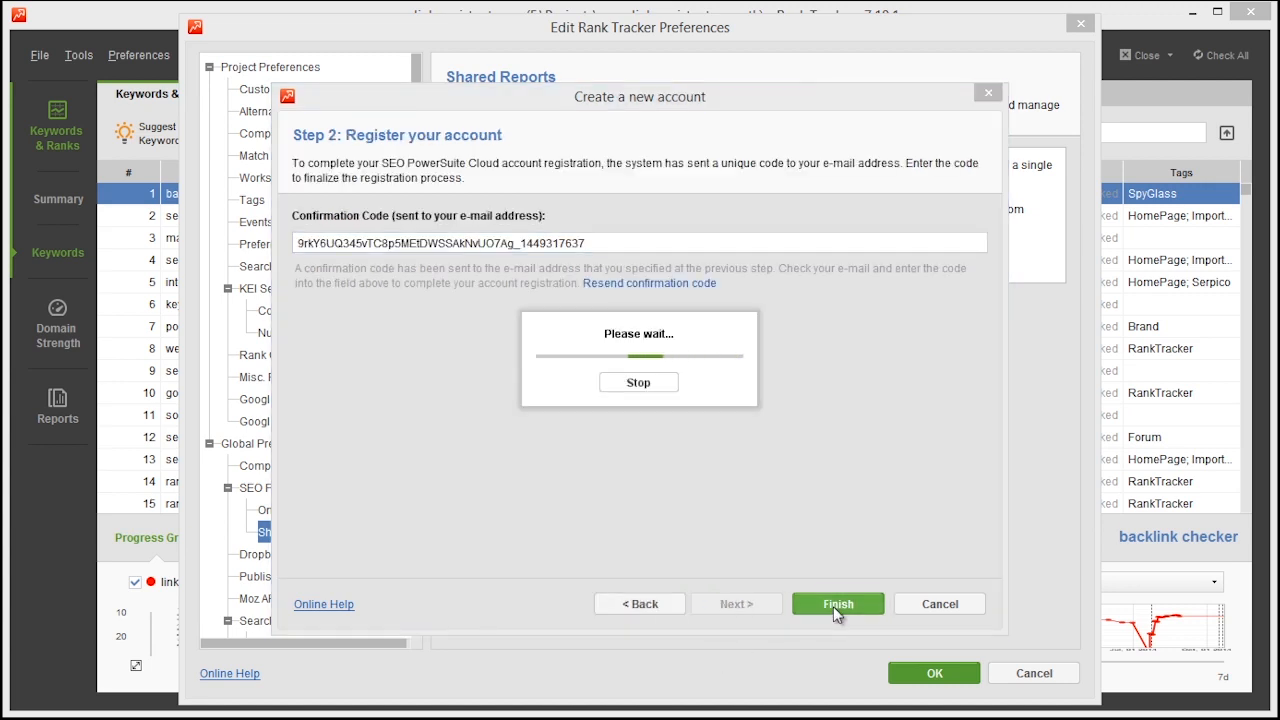
left_click(838, 604)
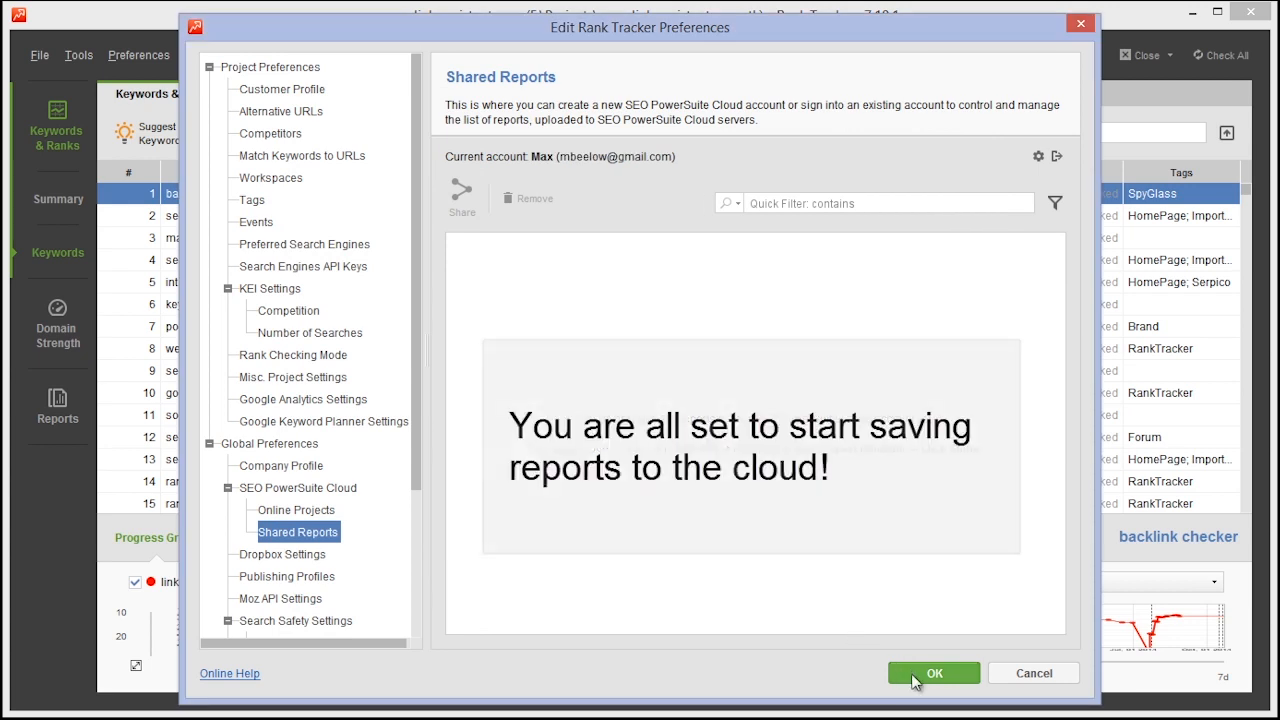
Save preferences with the new account and share the Keyword Rankings and Visibility report
left_click(932, 672)
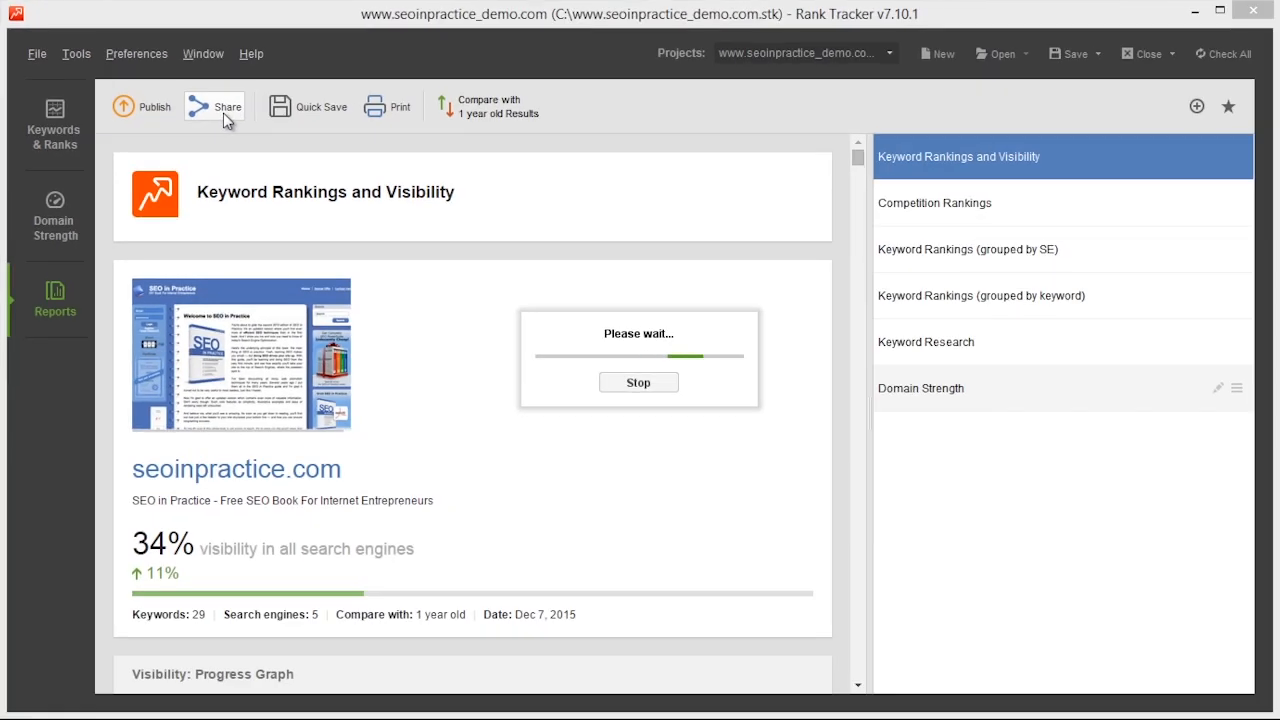
left_click(228, 106)
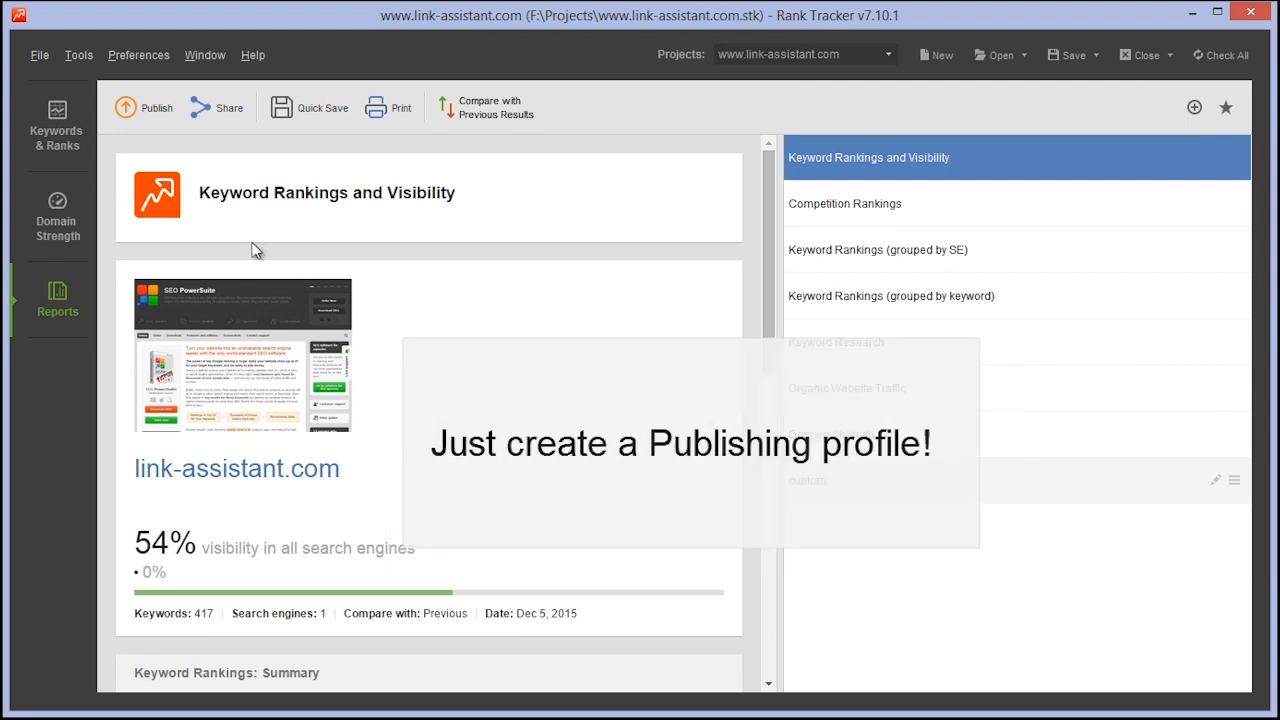
Choose 'Publish online and send the access URL via email' and enter the sending mailbox password
left_click(156, 108)
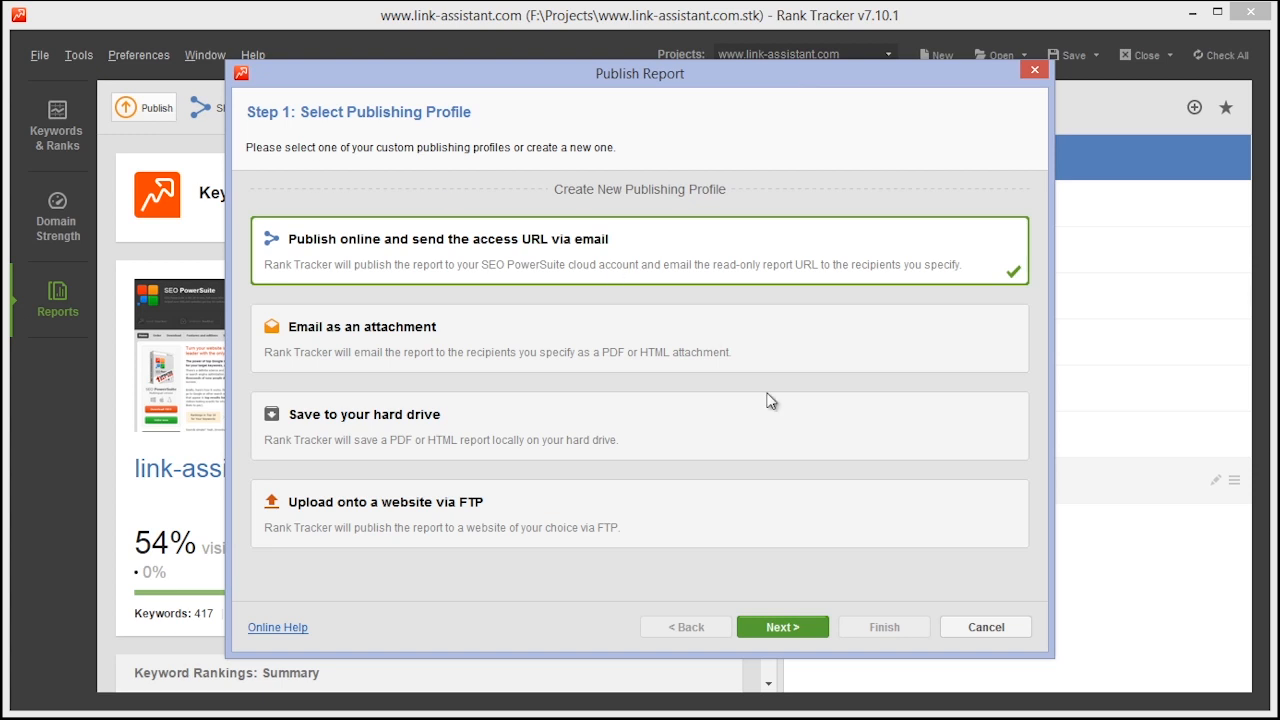
left_click(782, 626)
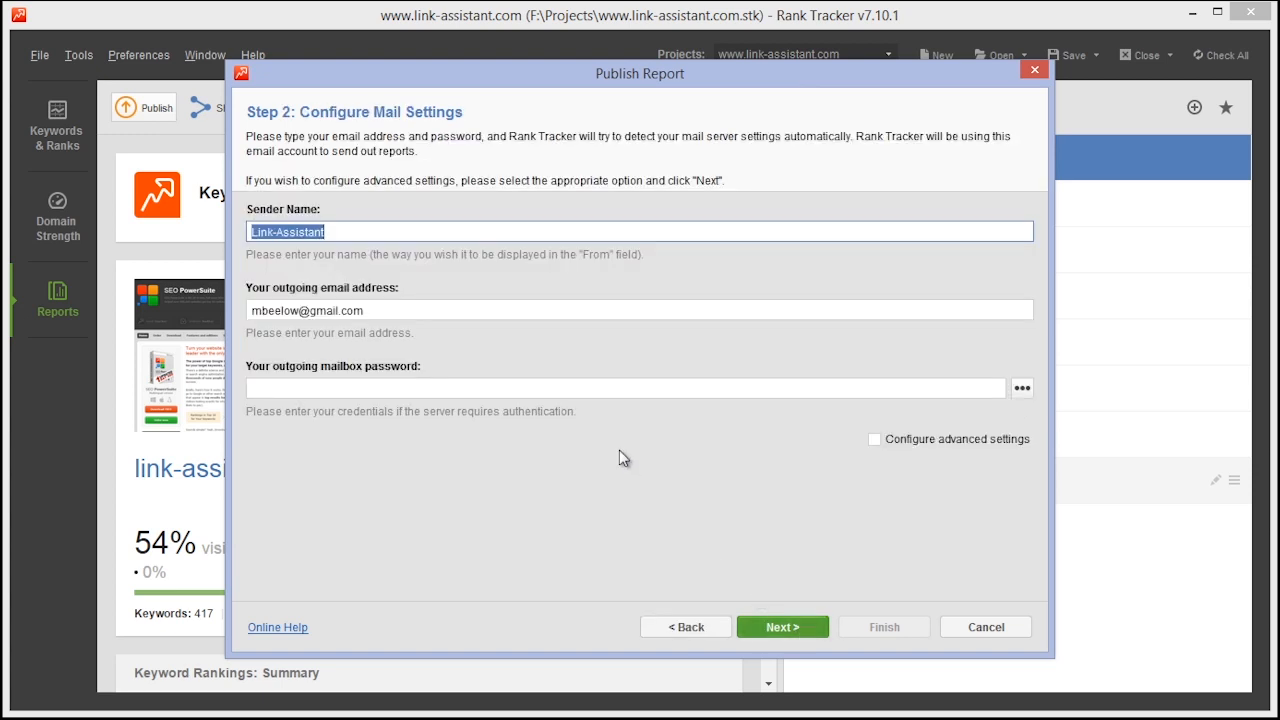
type("password")
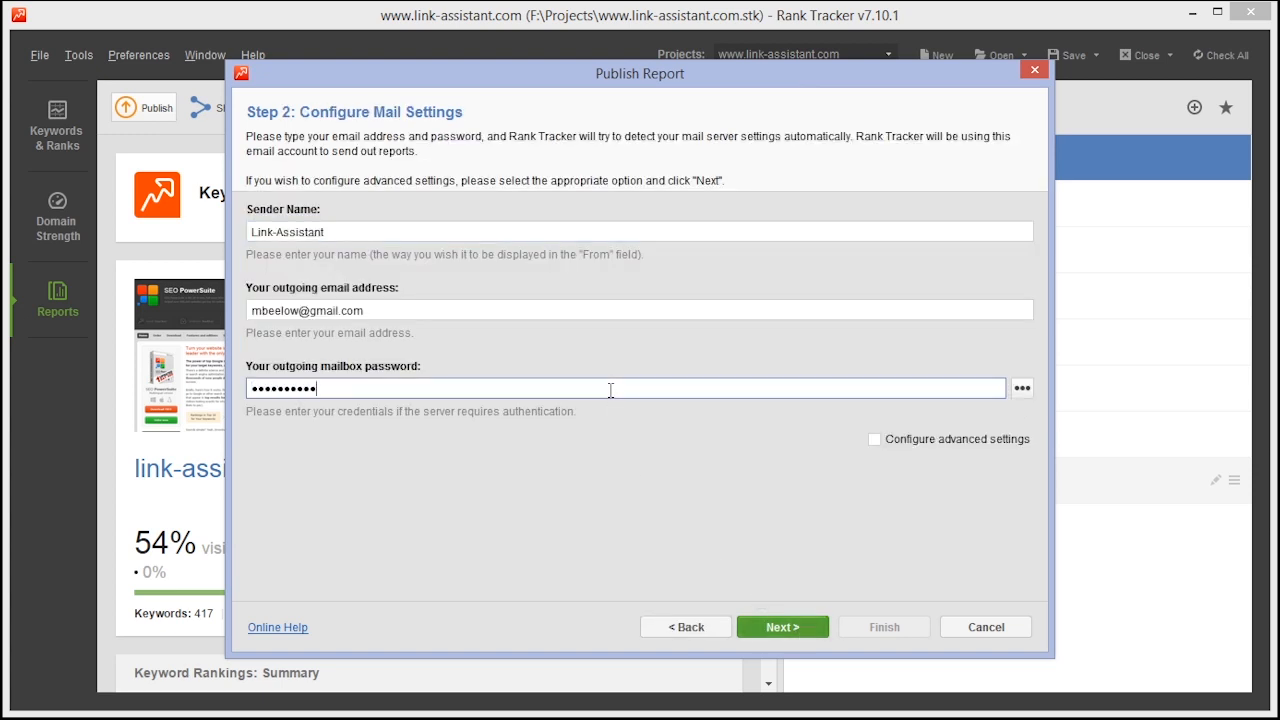
left_click(784, 628)
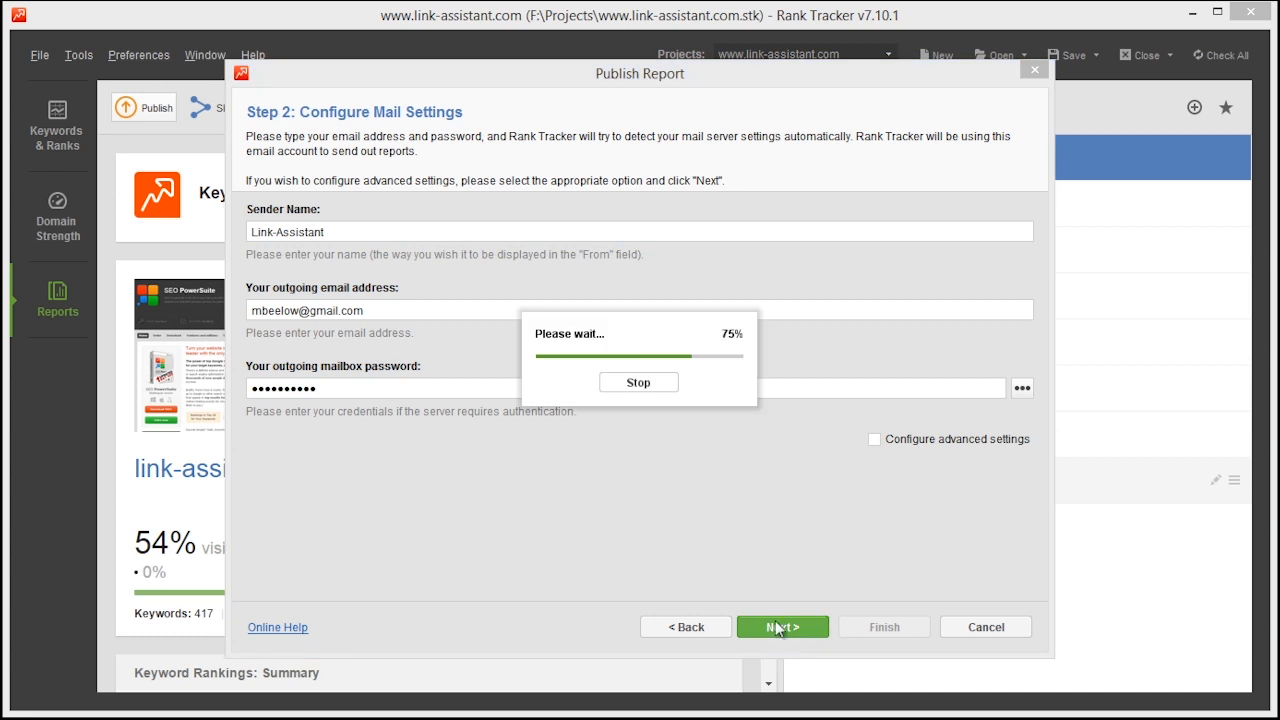
left_click(782, 626)
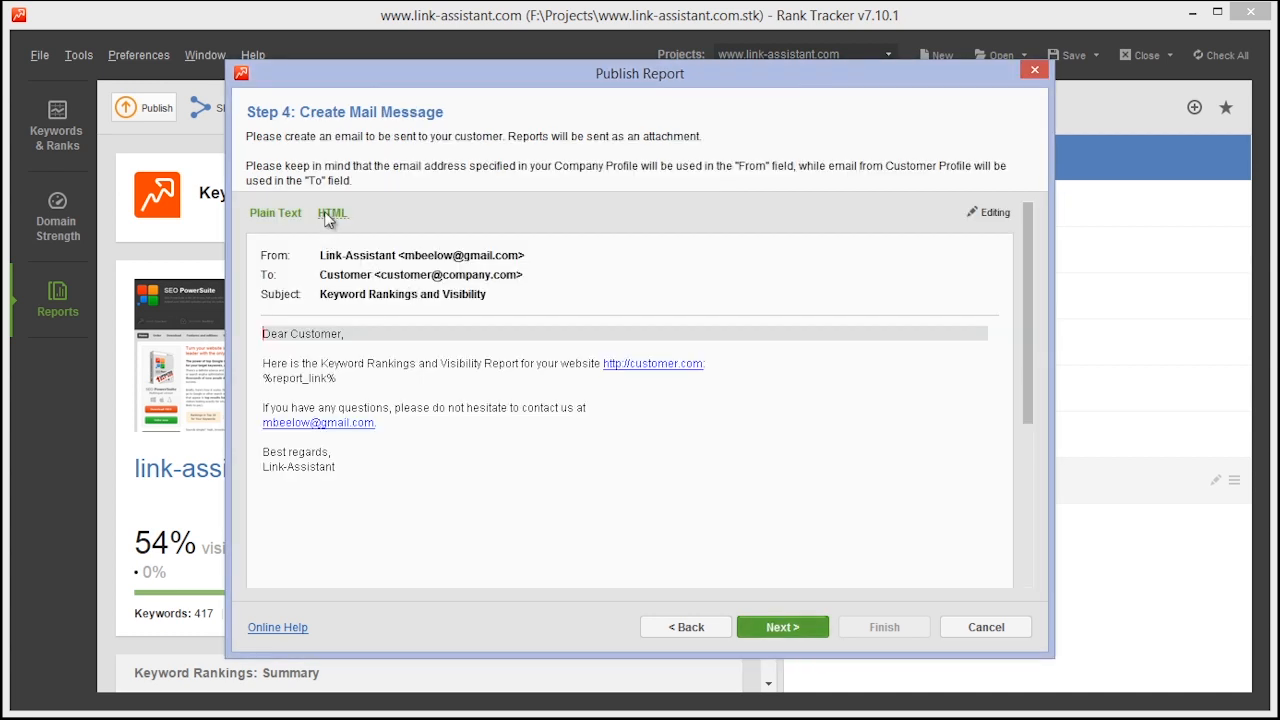
Make the customer email an HTML letter, preview its rendered design and continue
left_click(332, 212)
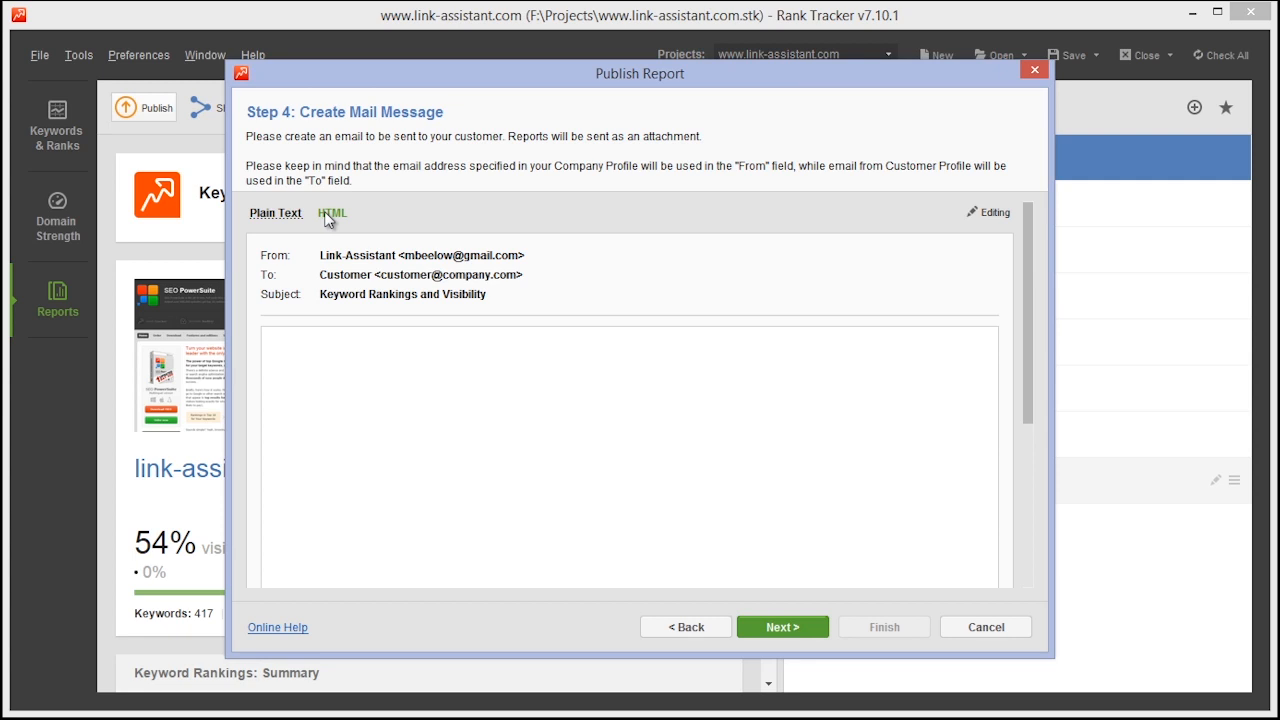
left_click(332, 212)
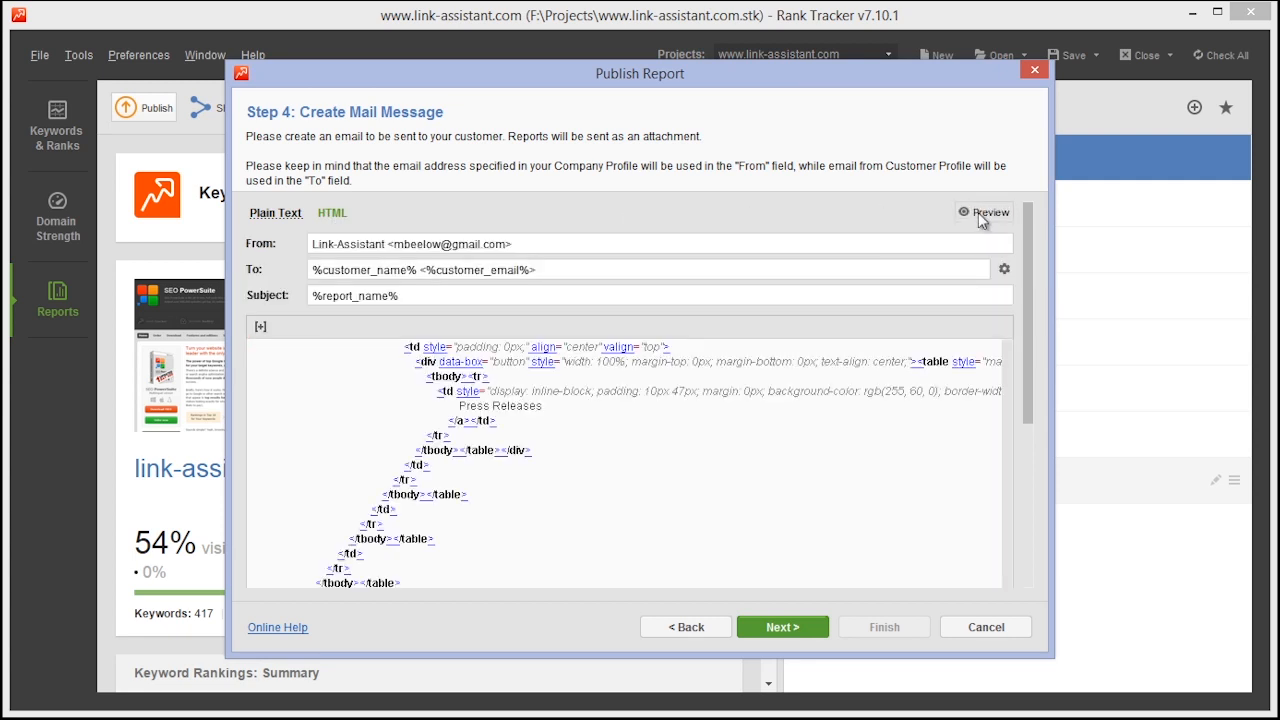
left_click(990, 212)
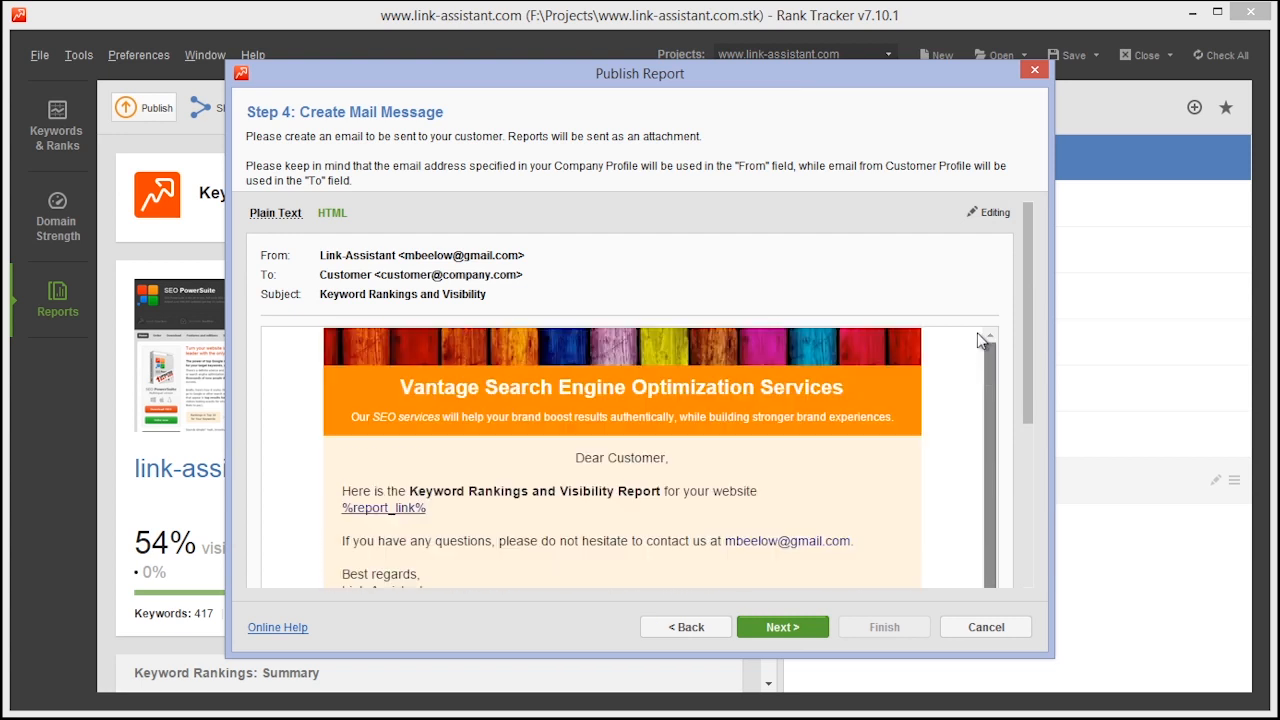
left_click(782, 628)
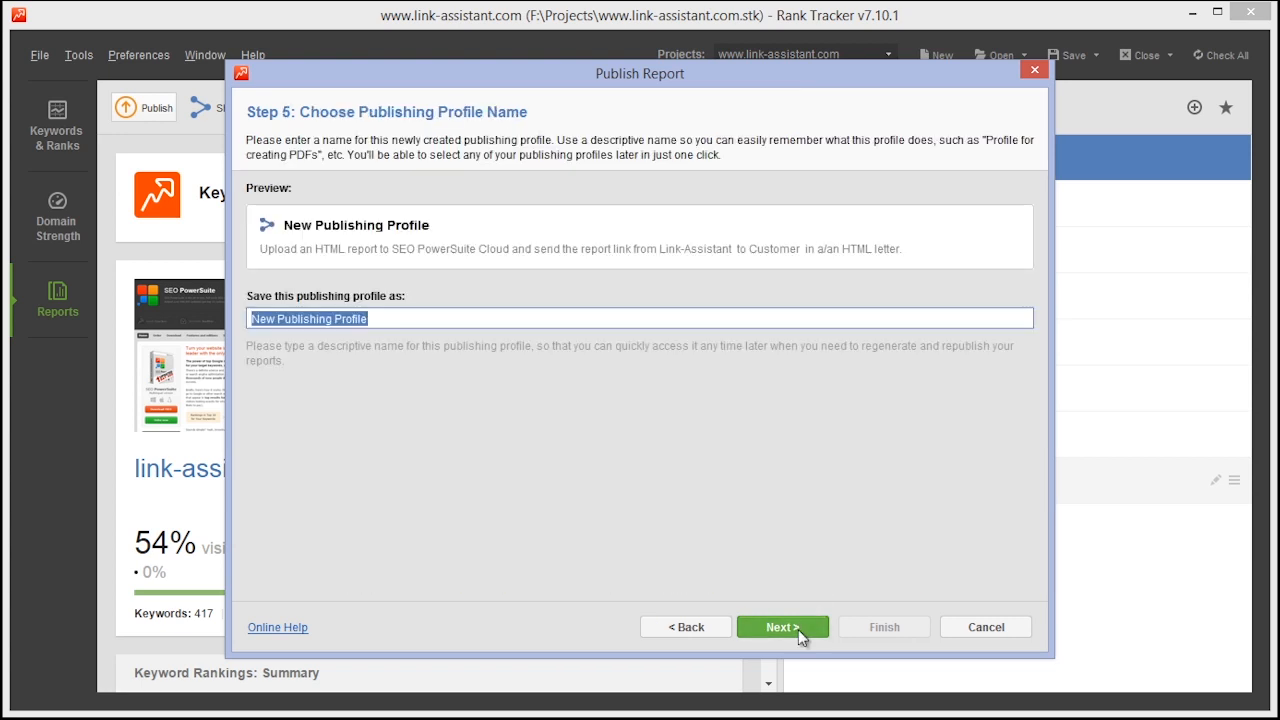
Keep the name 'New Publishing Profile', publish the report and finish the wizard
left_click(782, 628)
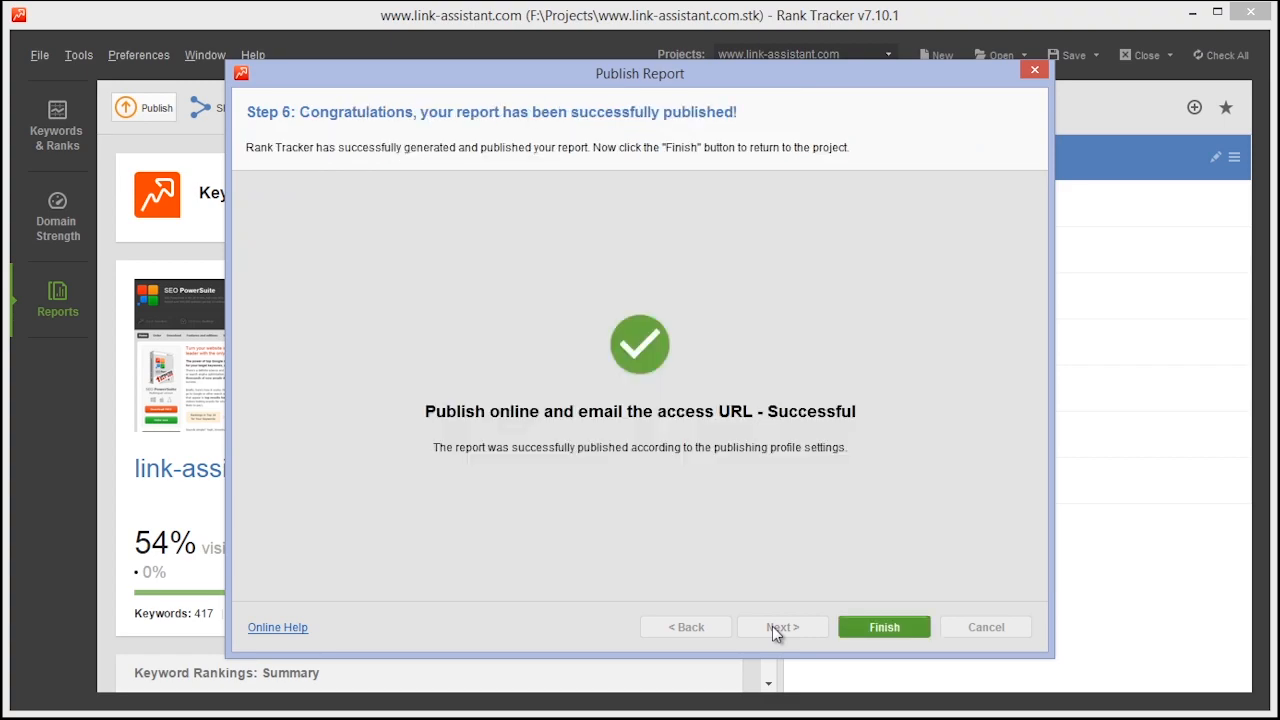
left_click(884, 628)
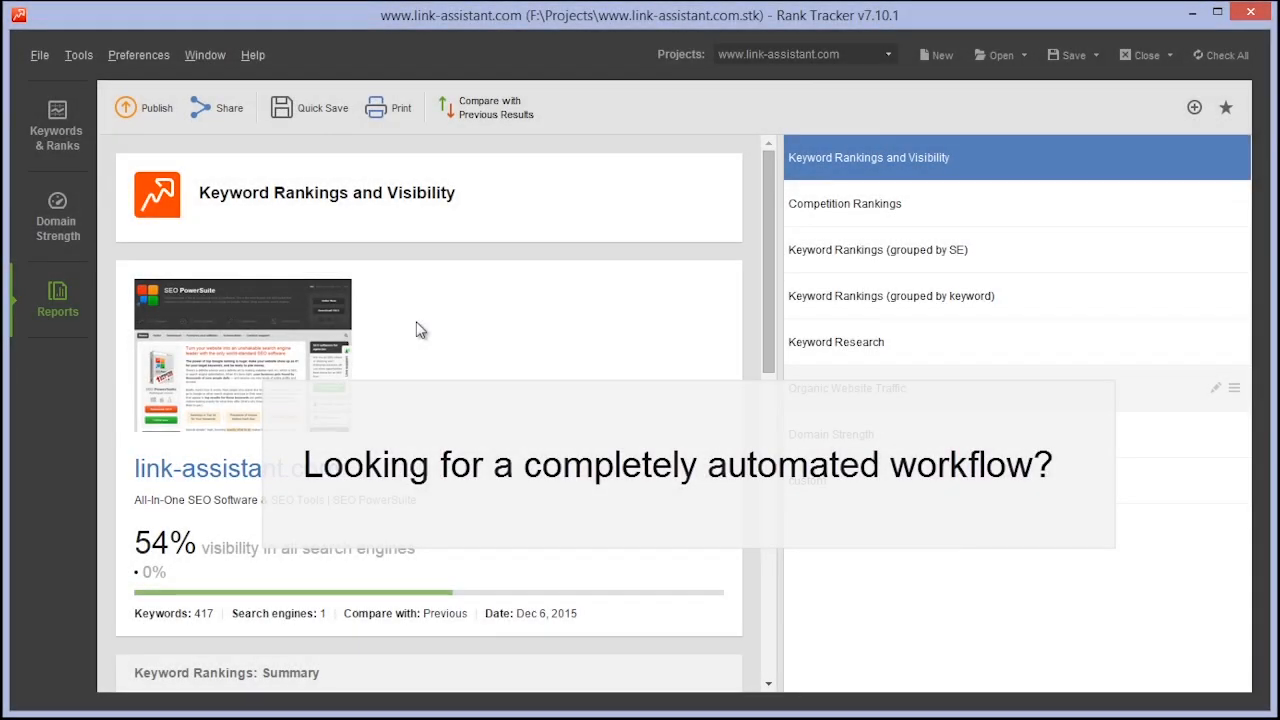
mouse_move(378, 308)
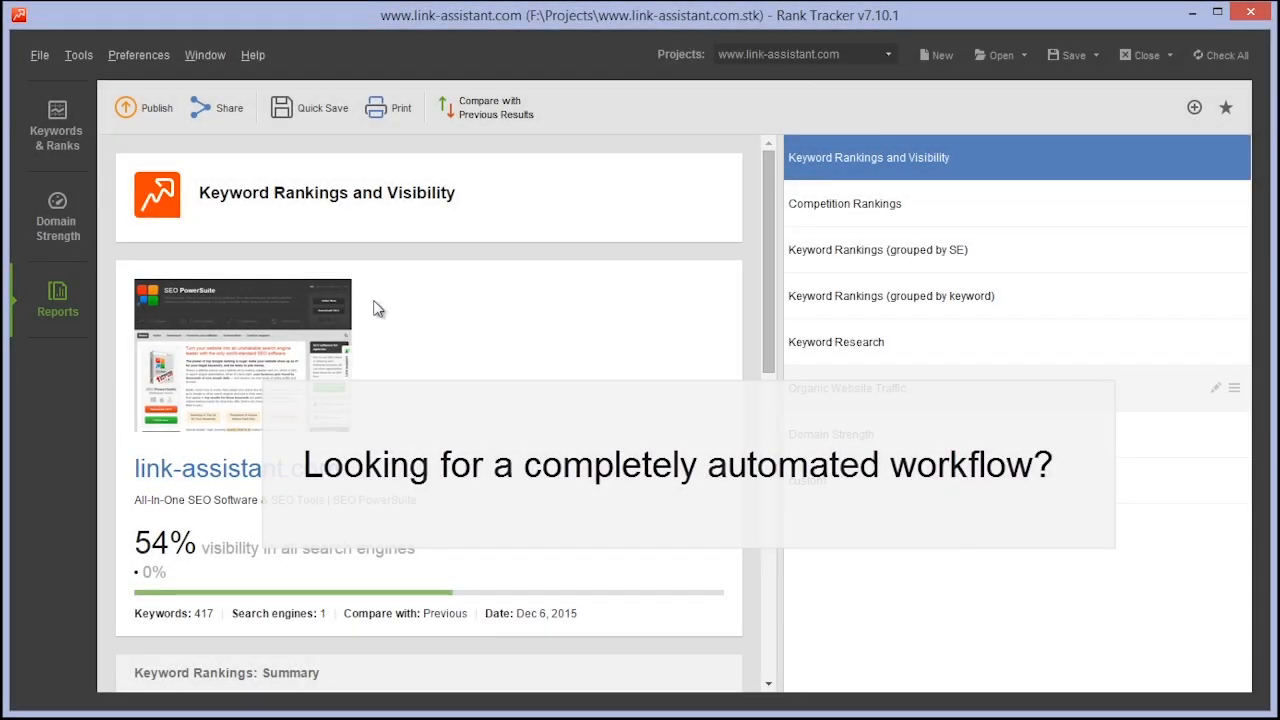
left_click(138, 56)
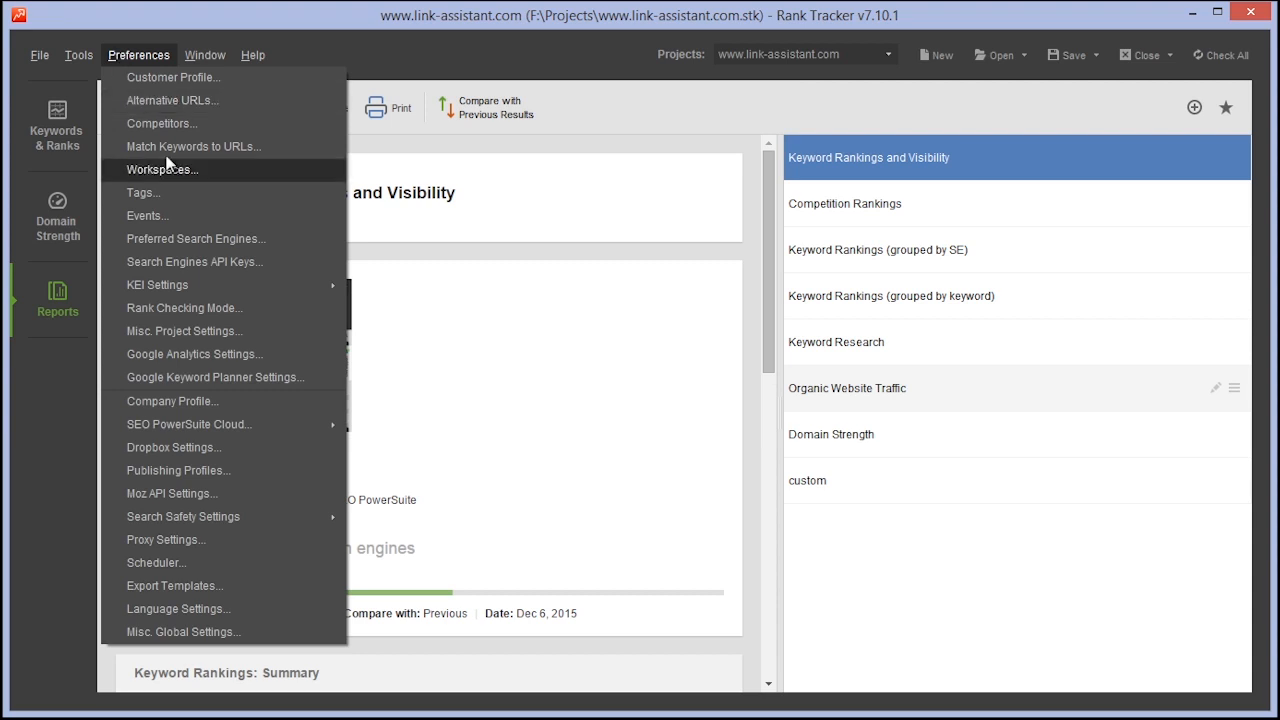
mouse_move(312, 562)
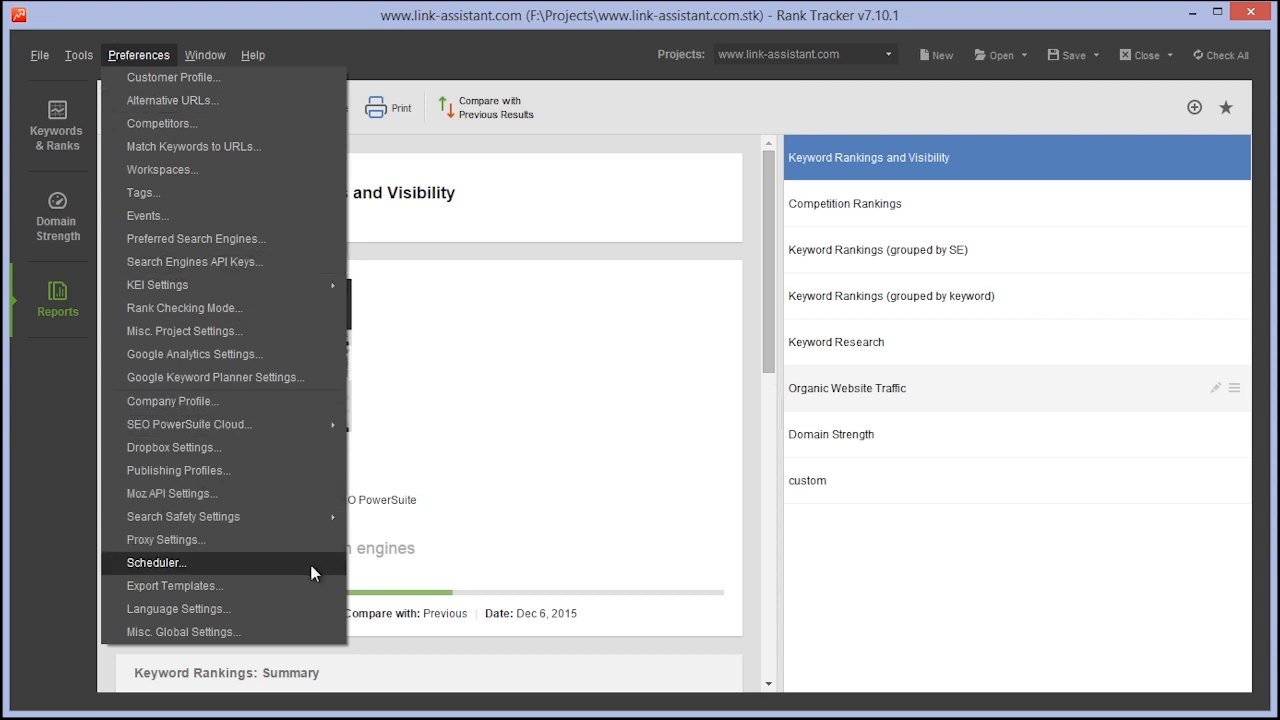
left_click(156, 562)
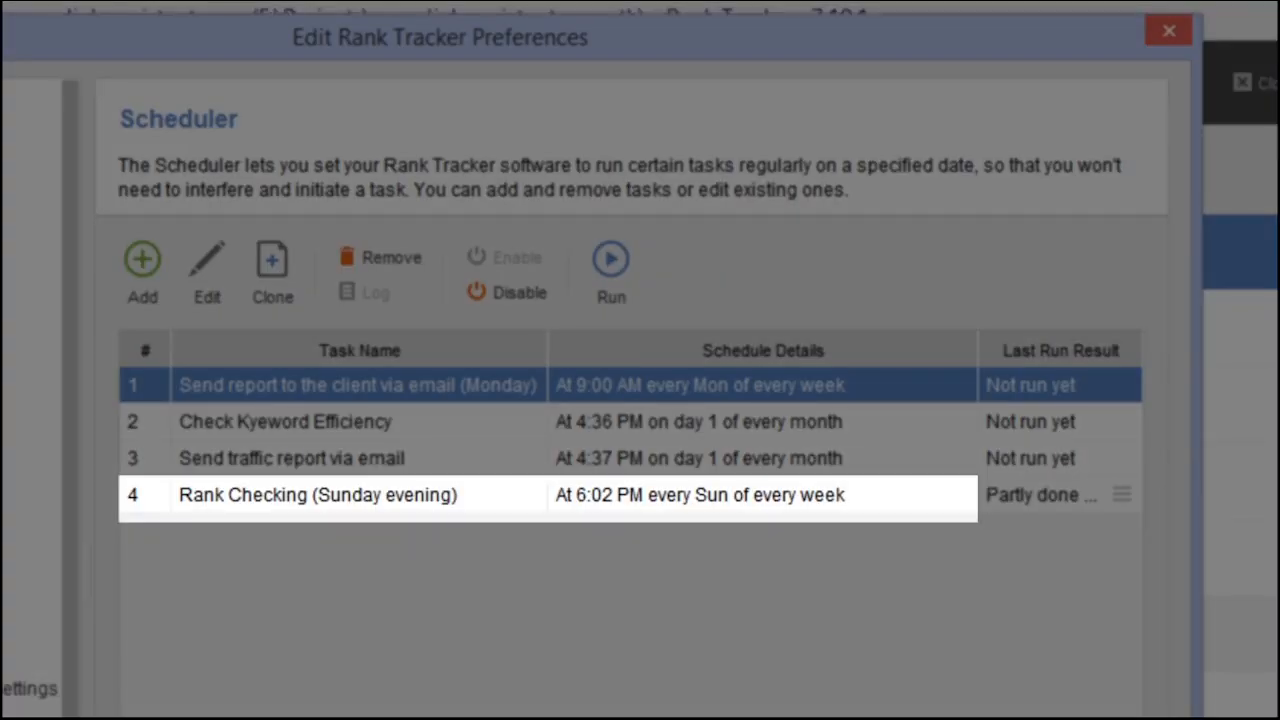
left_click(358, 384)
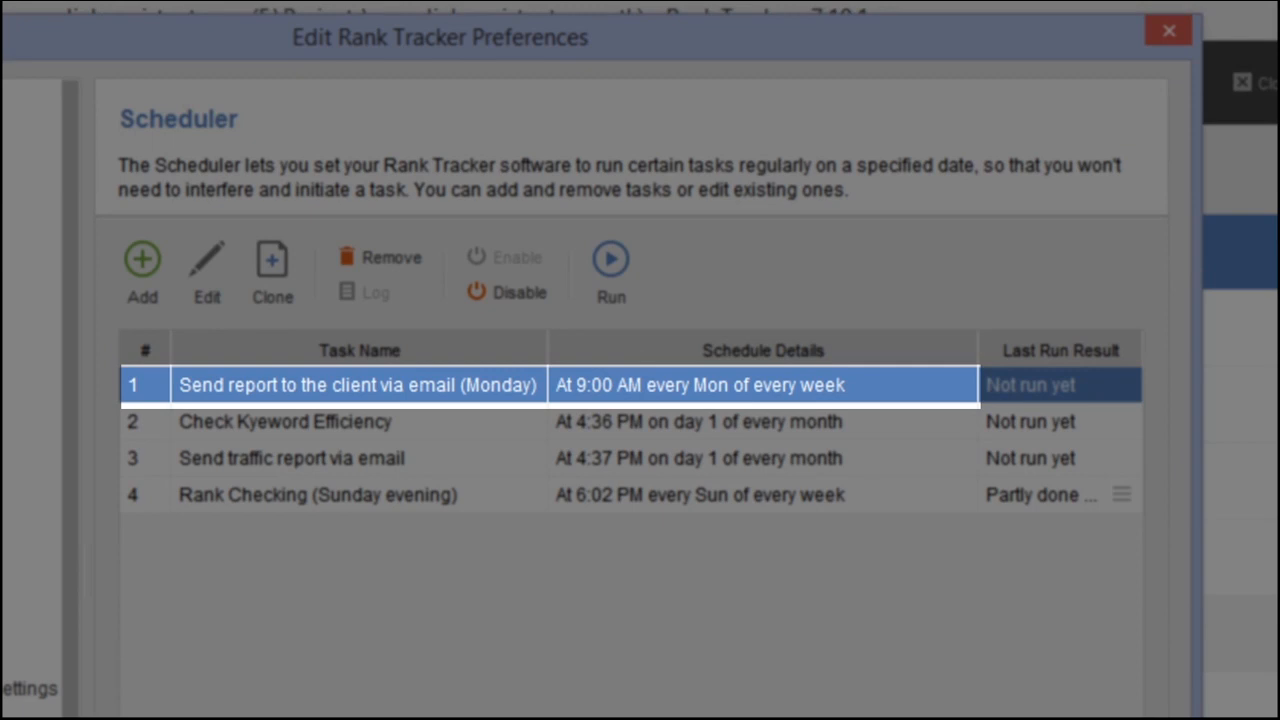
left_click(1168, 30)
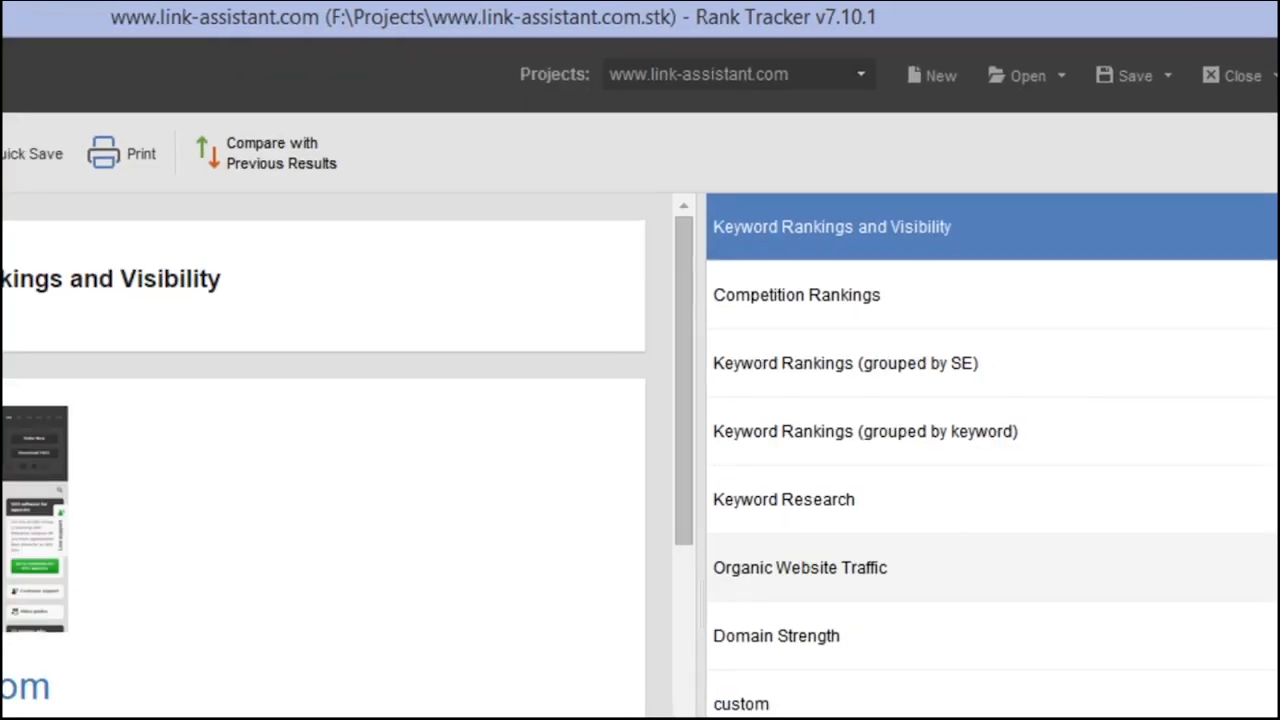